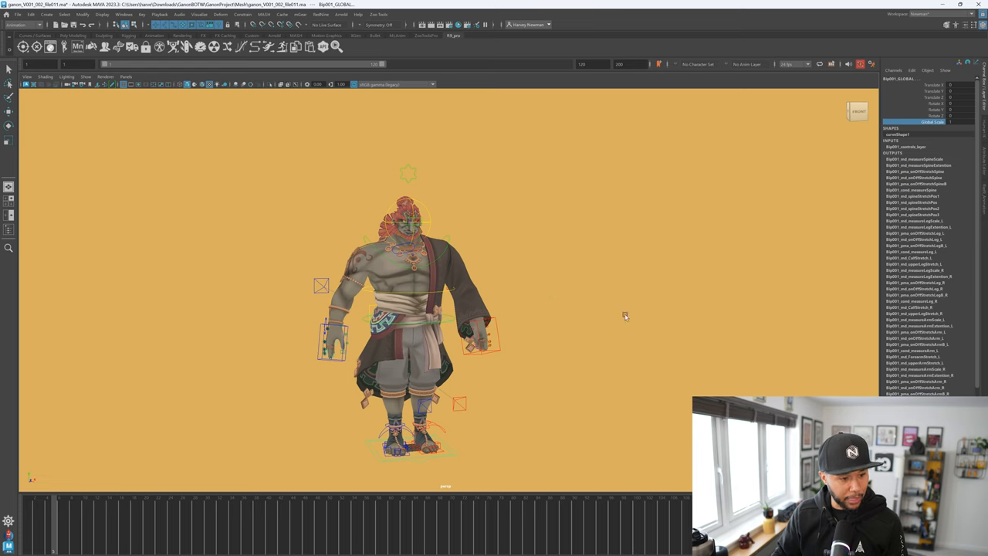
mouse_move(528, 245)
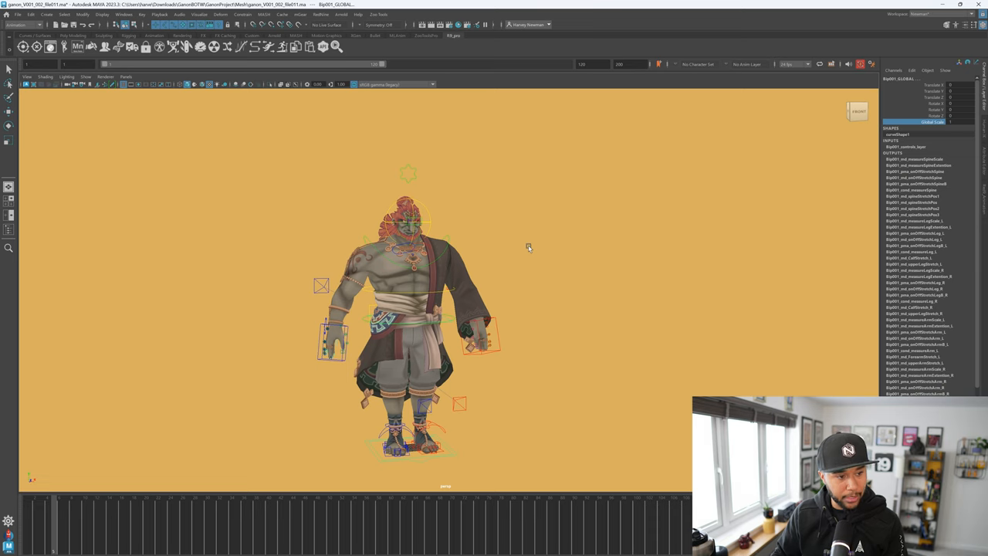
mouse_move(566, 243)
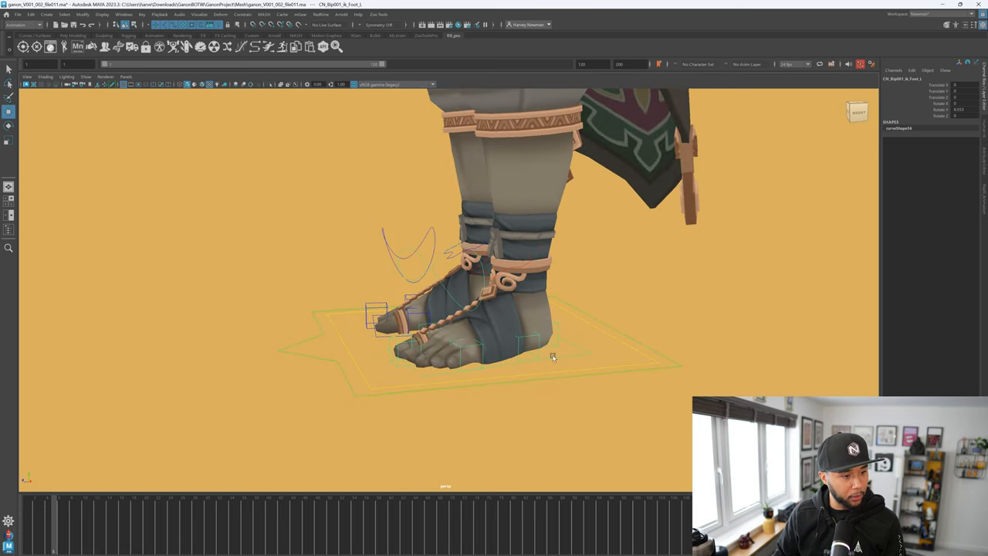
Rotate the foot control then the toe ball control to test the foot roll
left_click_drag(553, 355, 509, 244)
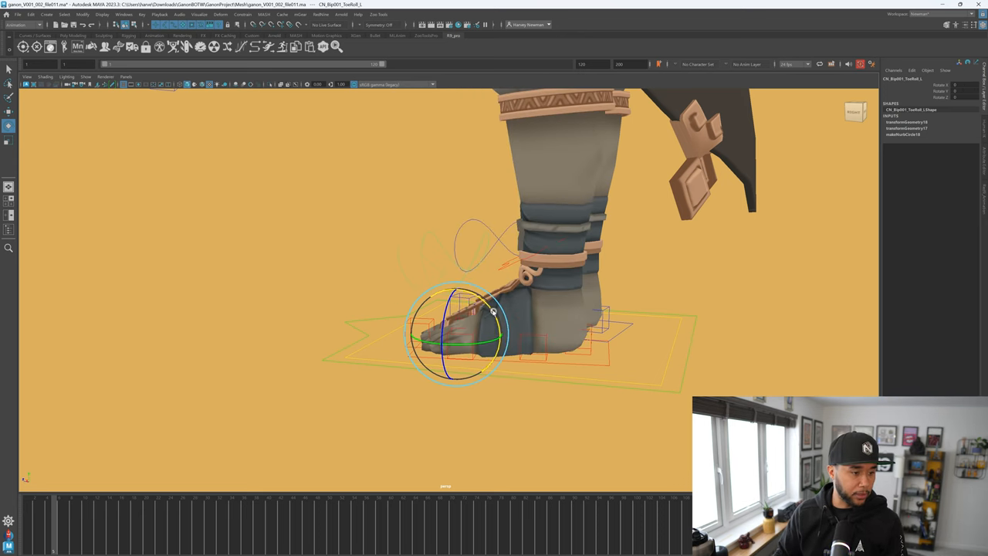
left_click_drag(494, 309, 502, 316)
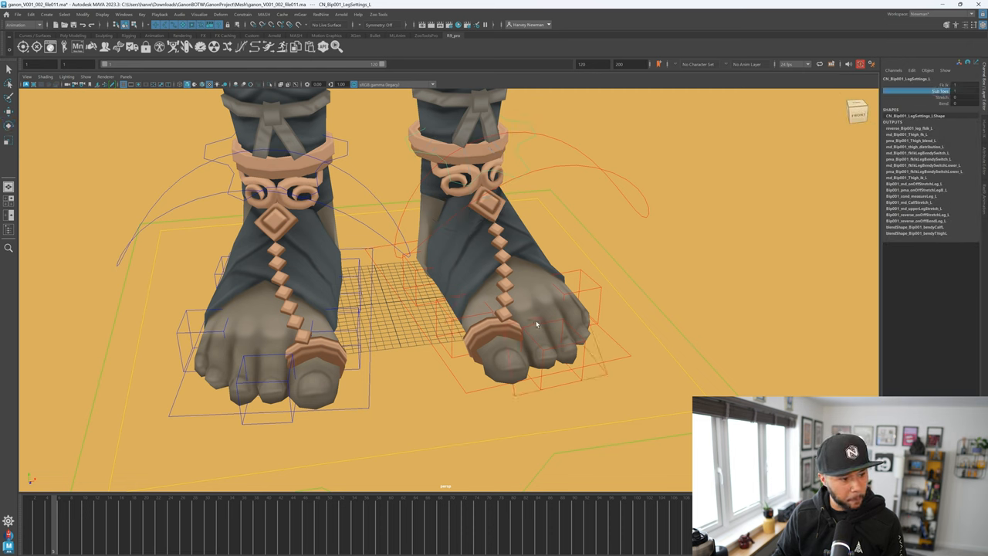
Select the leg settings control and move the foot controls to check pivot and banking
left_click(534, 326)
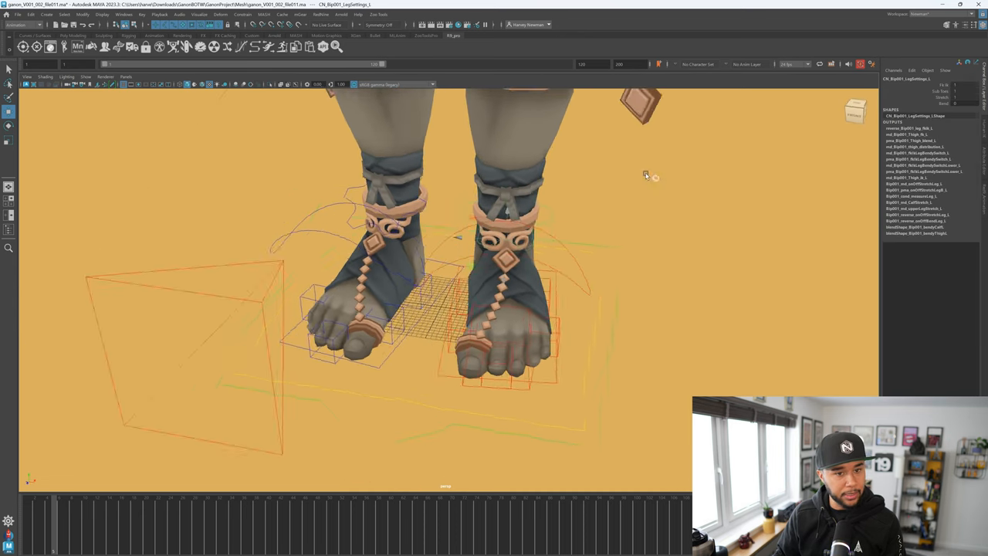
left_click_drag(646, 176, 627, 161)
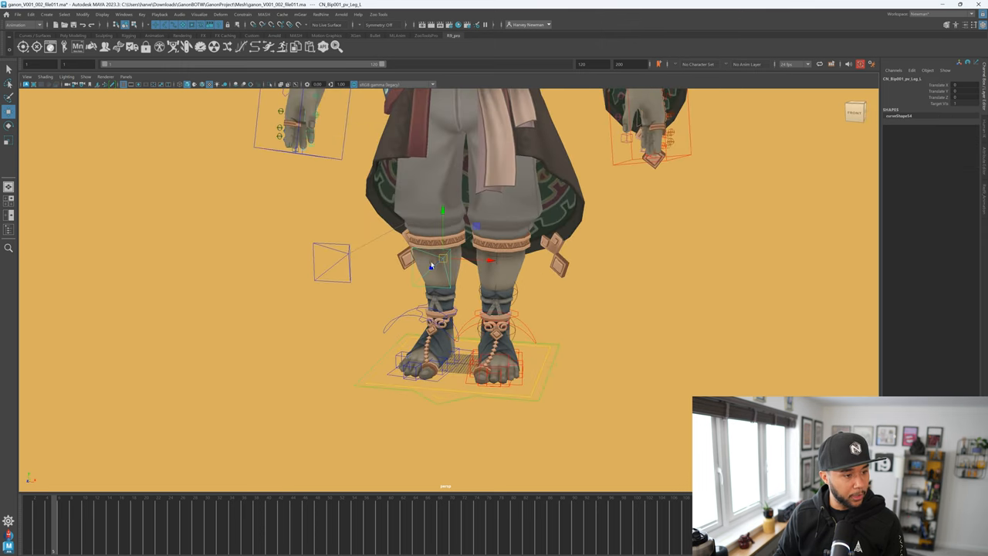
mouse_move(786, 186)
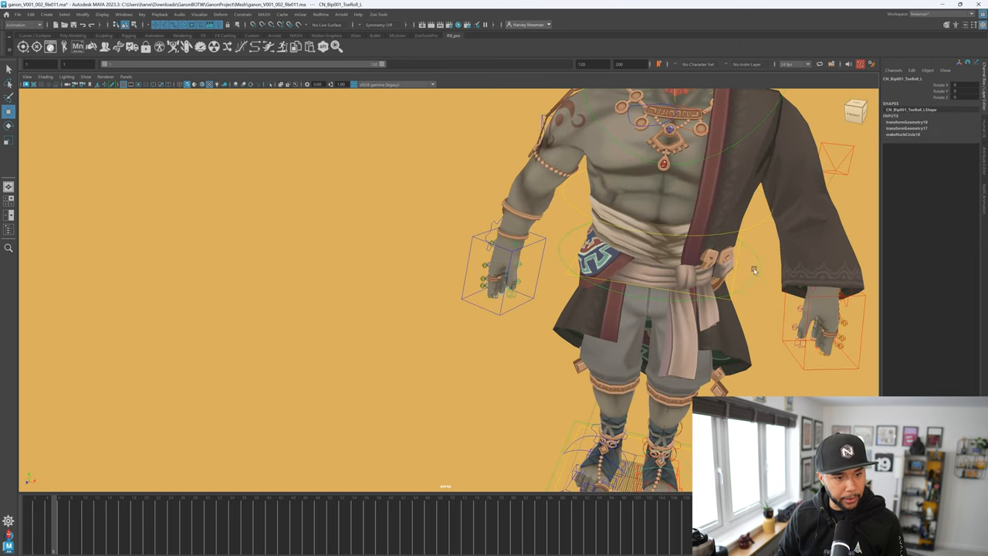
Select the spine, upper body and chest FK controls in turn to test their rotation
left_click(664, 253)
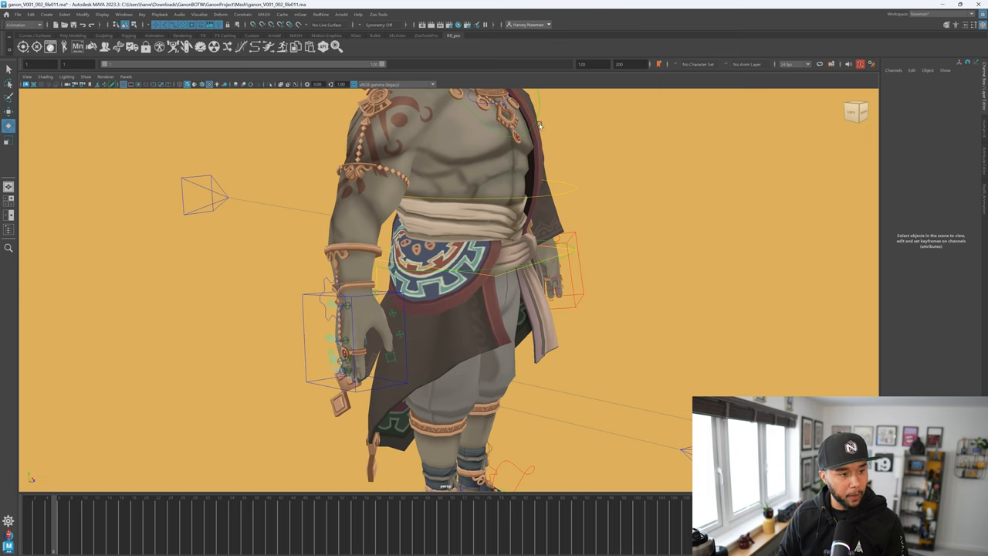
mouse_move(546, 117)
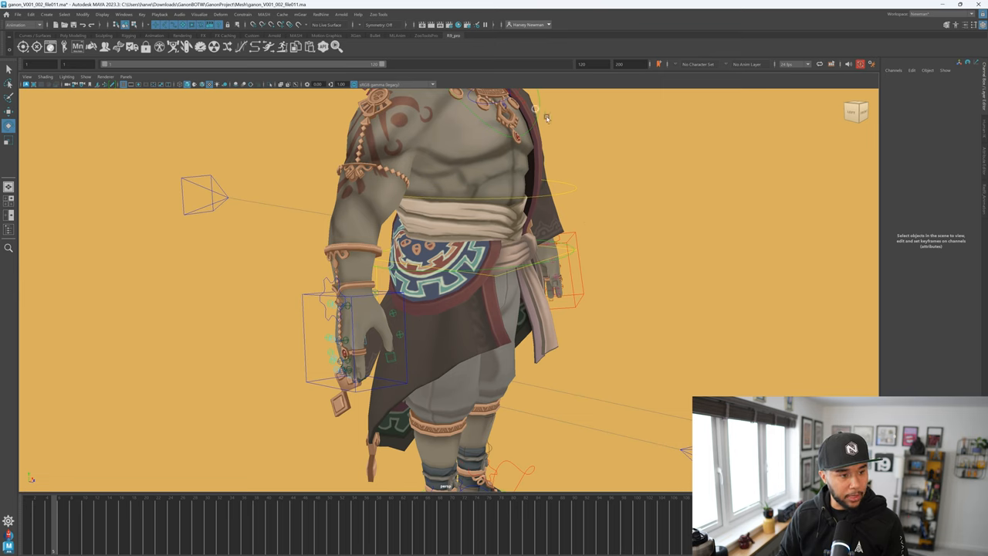
left_click(466, 186)
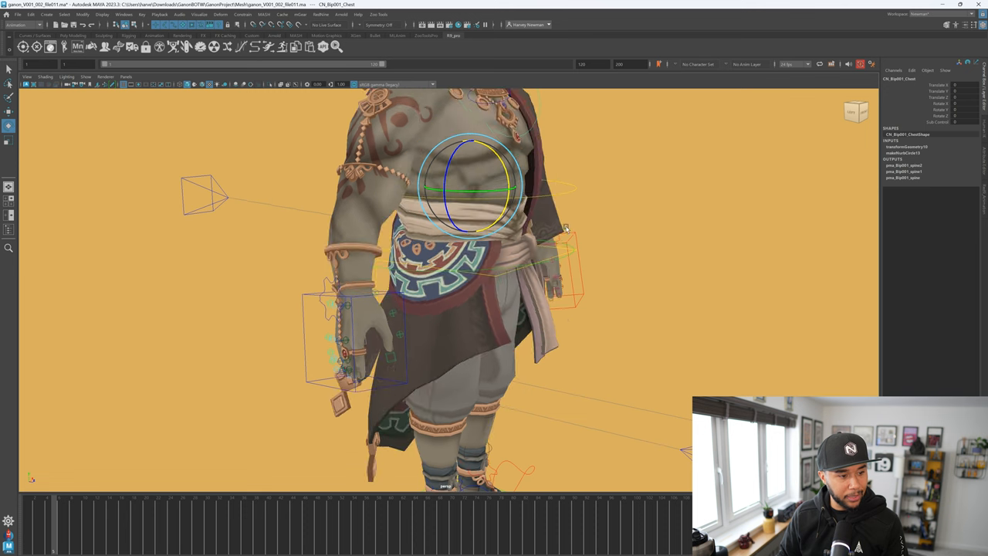
left_click(466, 265)
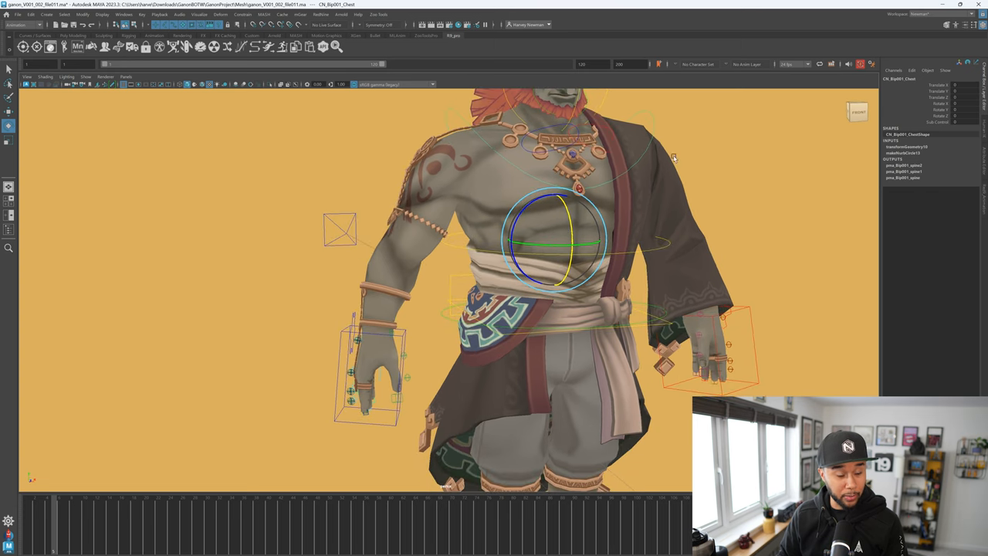
mouse_move(662, 323)
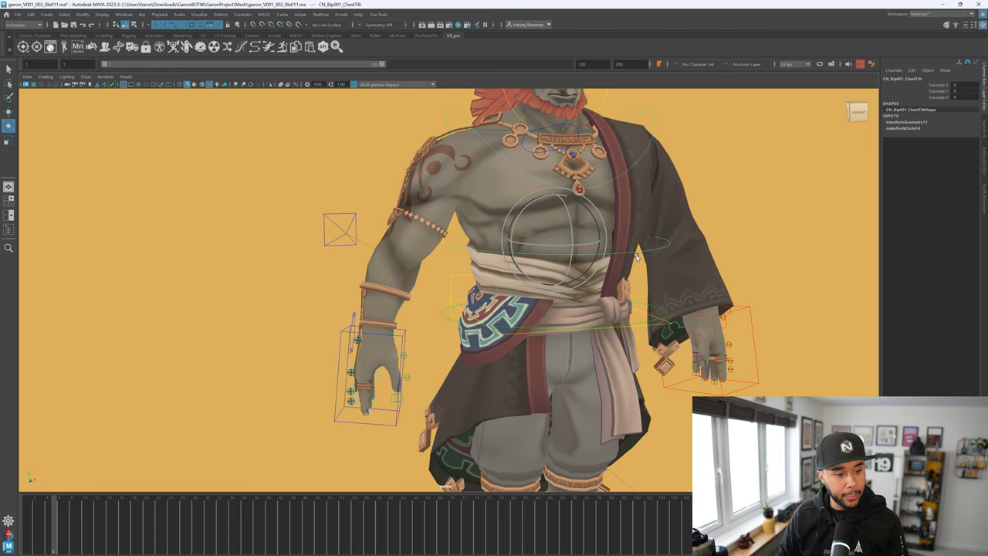
mouse_move(574, 247)
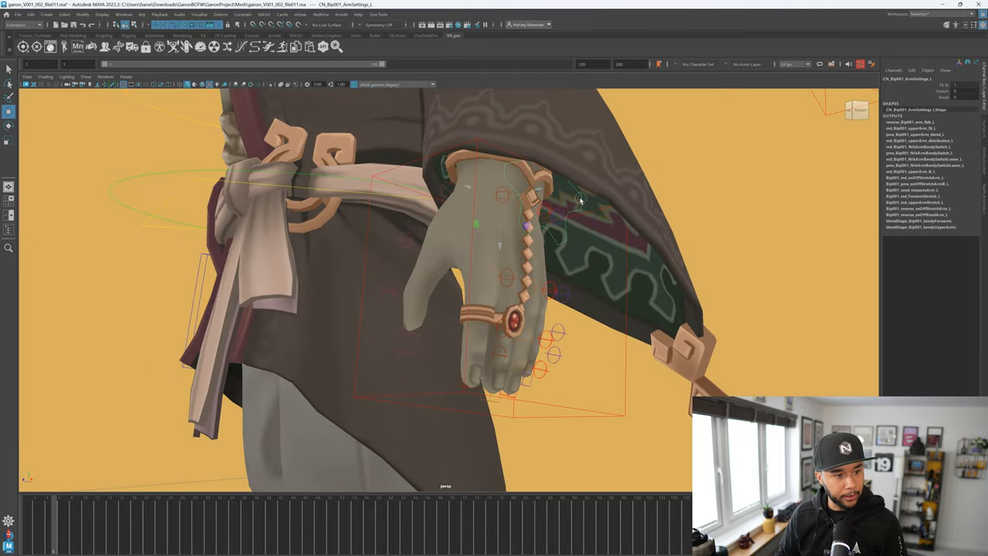
mouse_move(652, 228)
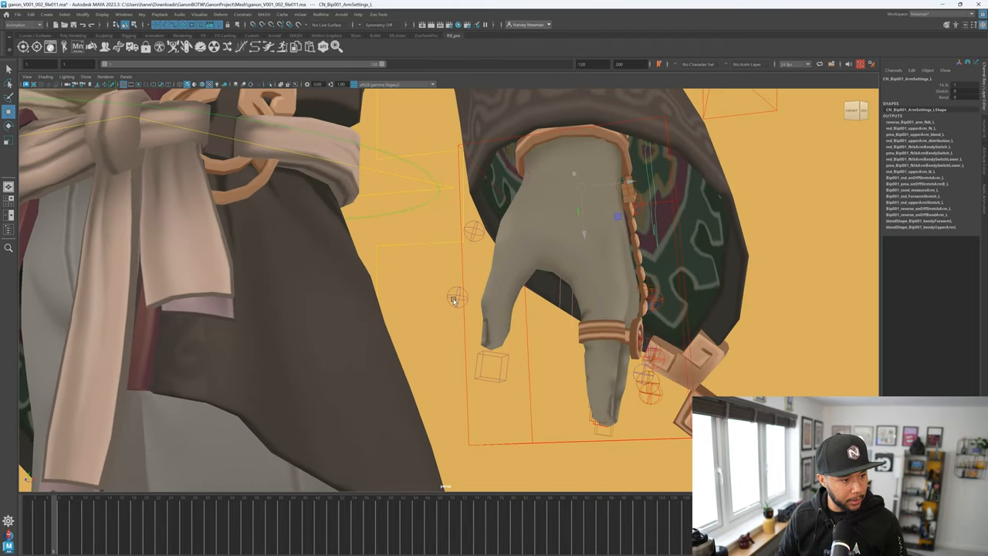
Rotate the thumb controller and then a finger controller to test their bends
left_click(454, 300)
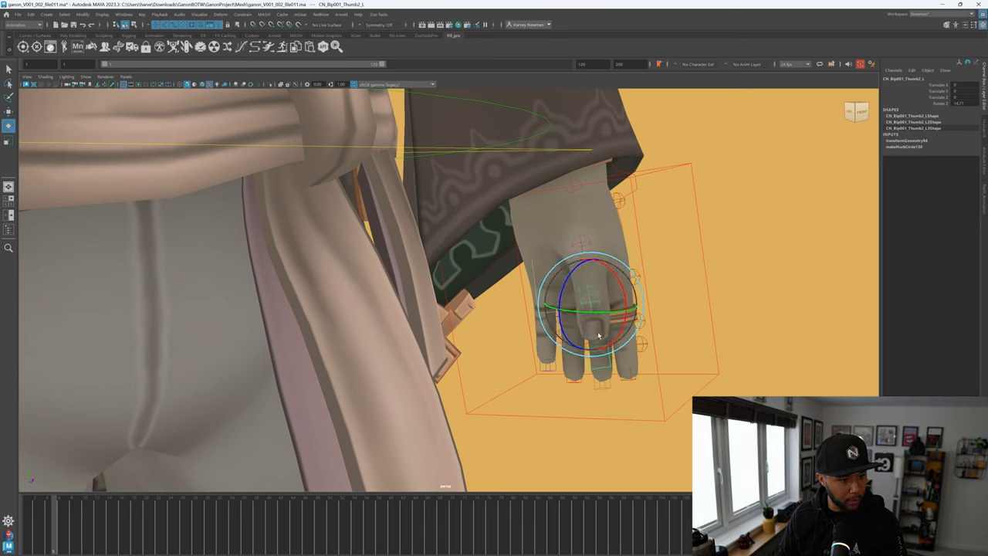
left_click_drag(599, 336, 610, 353)
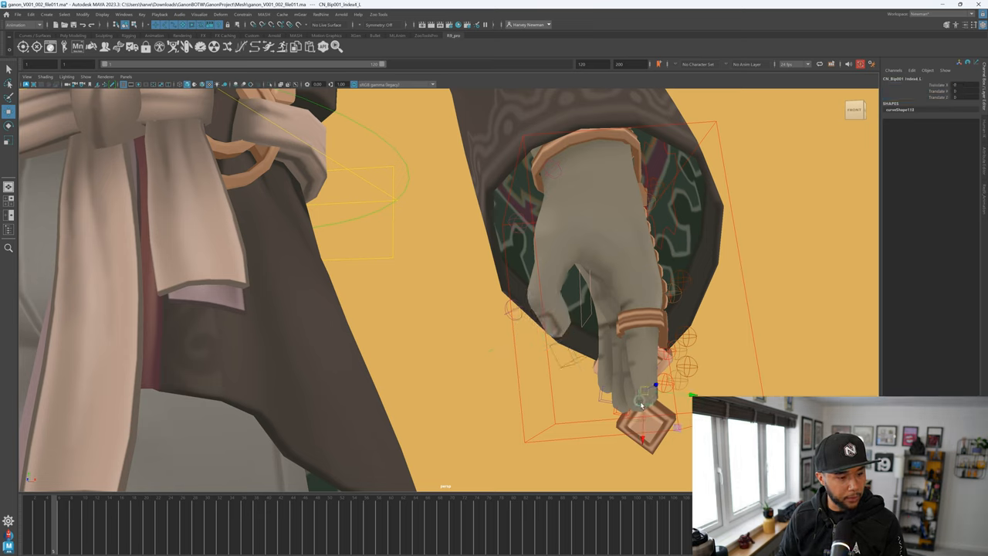
left_click_drag(641, 404, 645, 371)
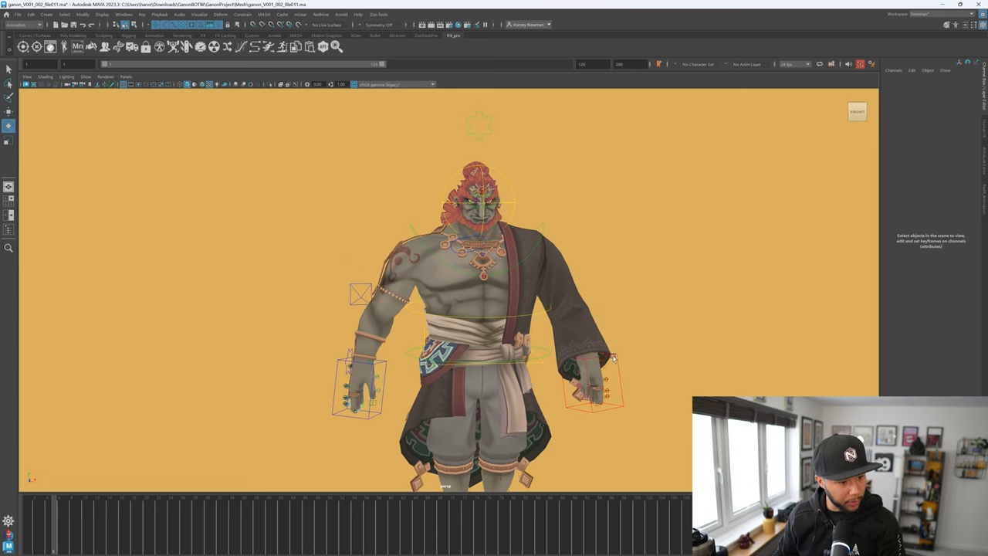
mouse_move(608, 349)
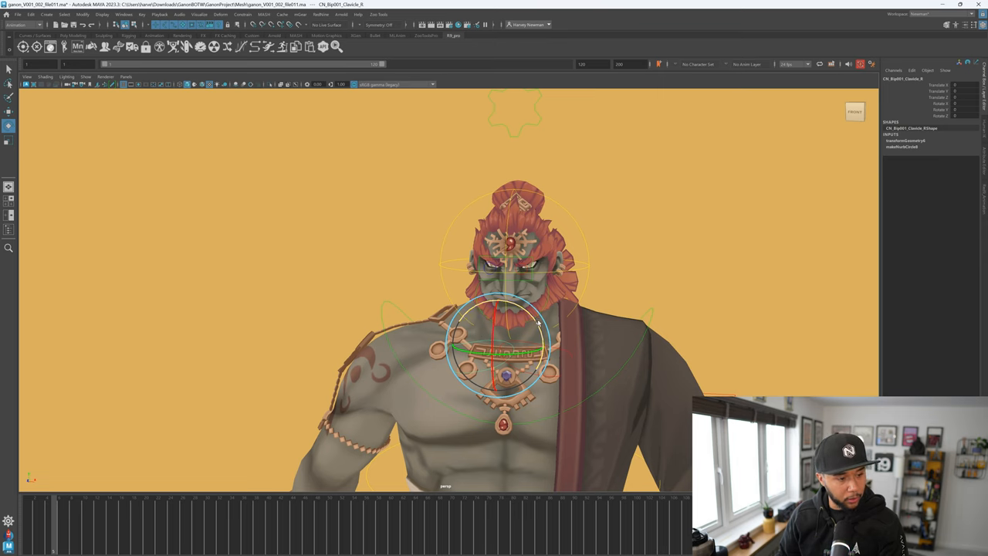
Rotate the neck control to tilt the head, then select the head controller
left_click_drag(525, 312, 528, 324)
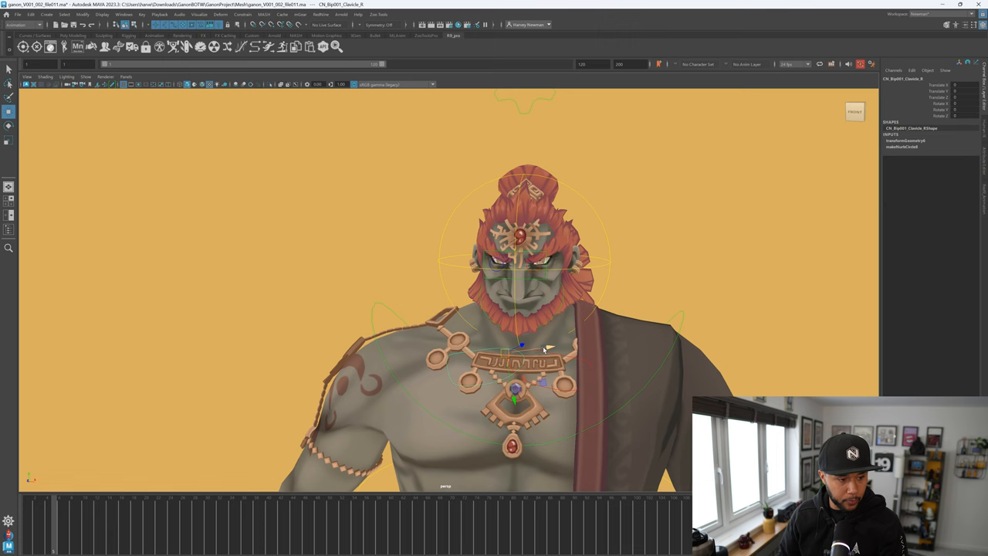
left_click(537, 277)
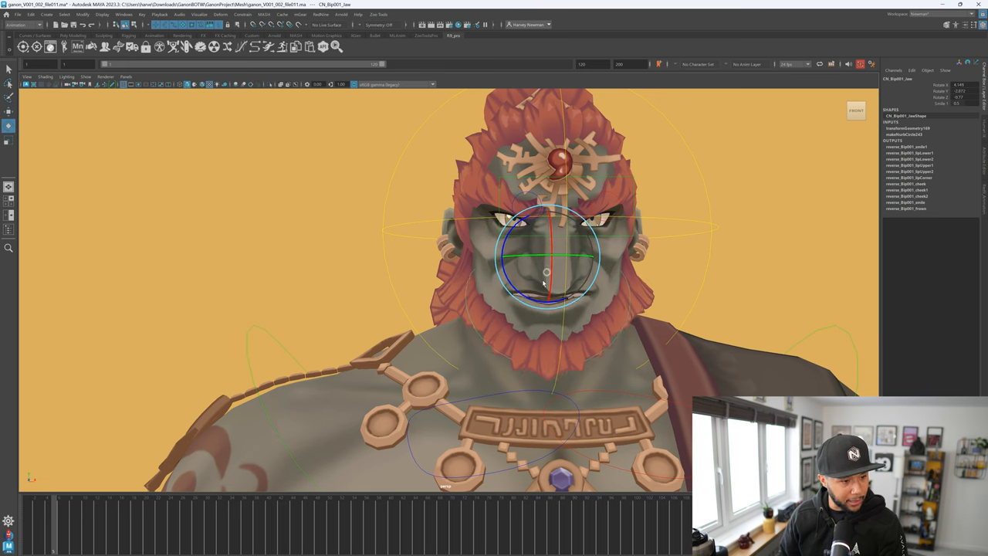
Rotate the head controller twice to check how the face and neck deform
left_click_drag(547, 272, 553, 292)
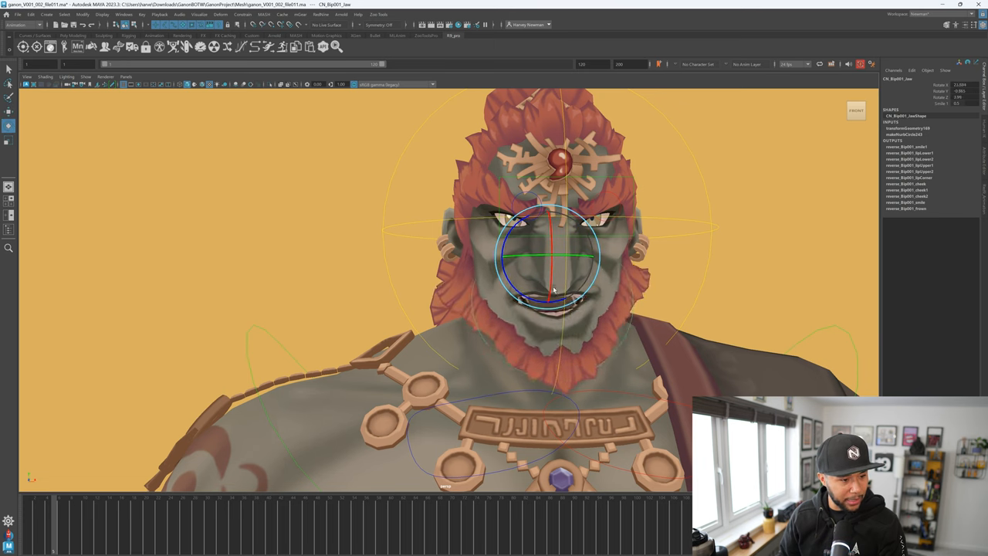
left_click_drag(553, 290, 540, 287)
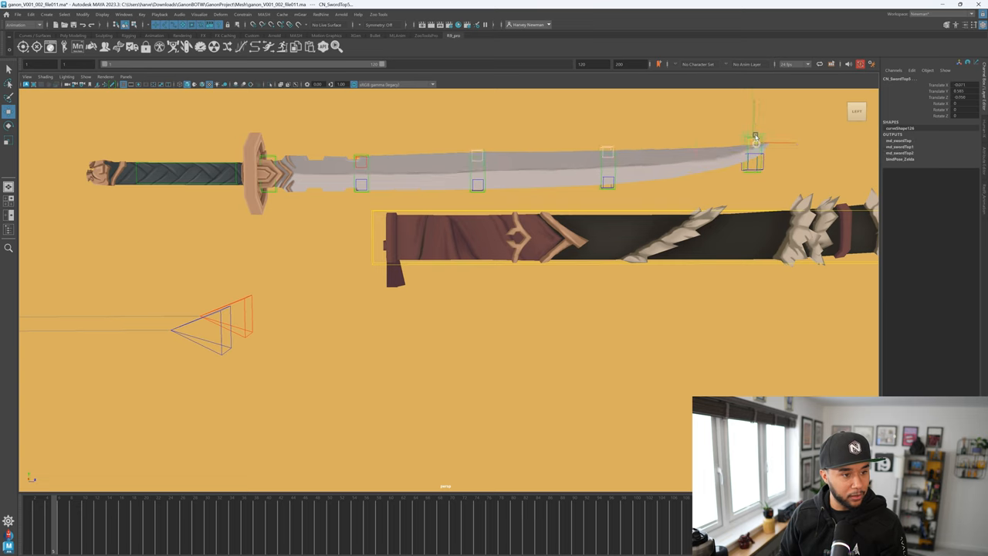
Drag a blade control to bend the sword blade and check its deformation
left_click_drag(755, 137, 802, 122)
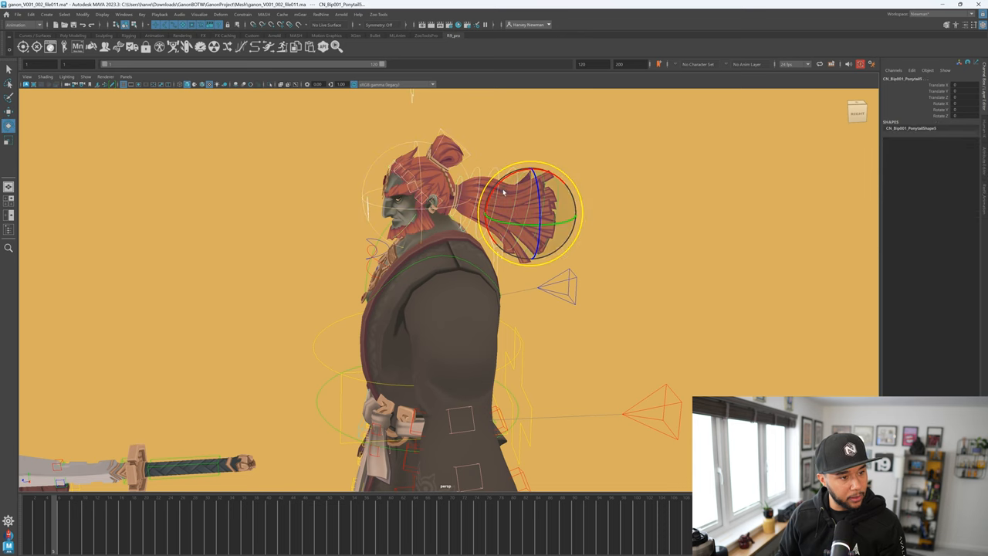
Rotate the ponytail base controller in side view to swing the hair chain
left_click_drag(502, 191, 525, 182)
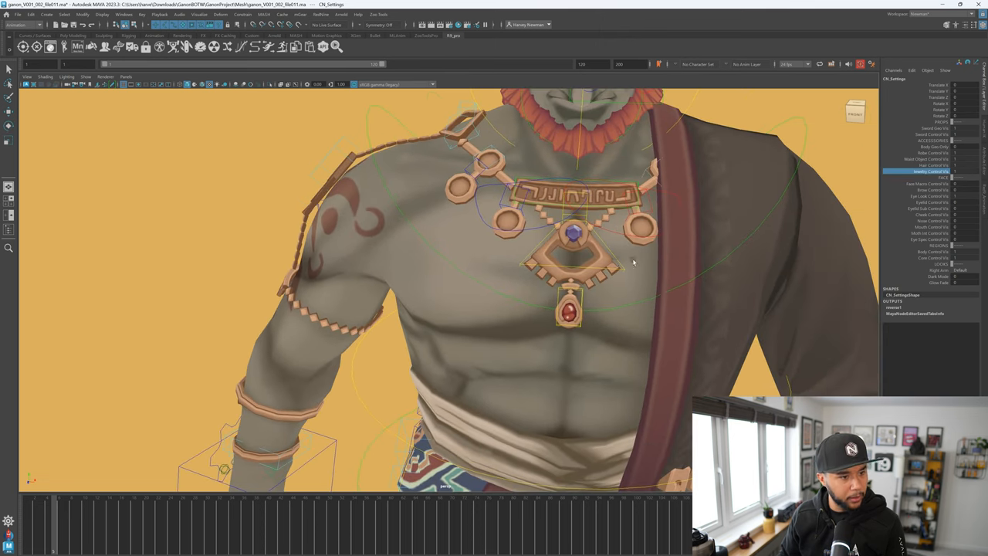
Enable the face GUI on CH_Settings and select a facial expression control on the board
left_click(571, 239)
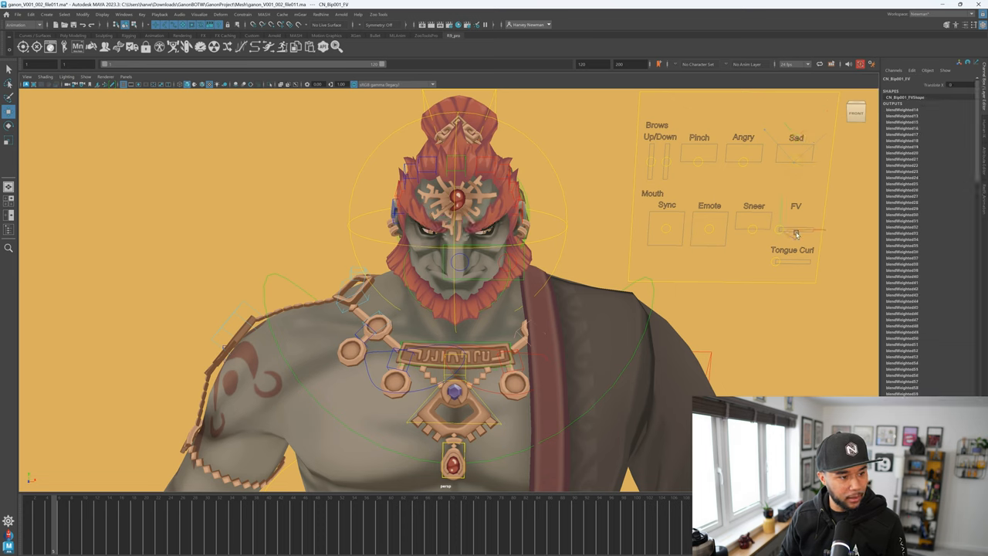
left_click(775, 263)
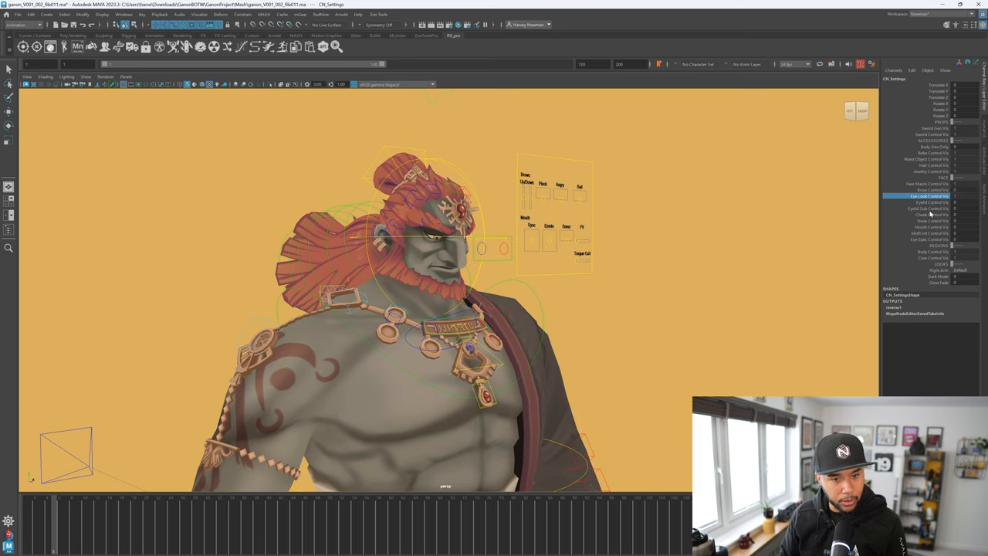
Toggle two CH_Settings attributes in the Channel Box to test visibility and control options
left_click(926, 202)
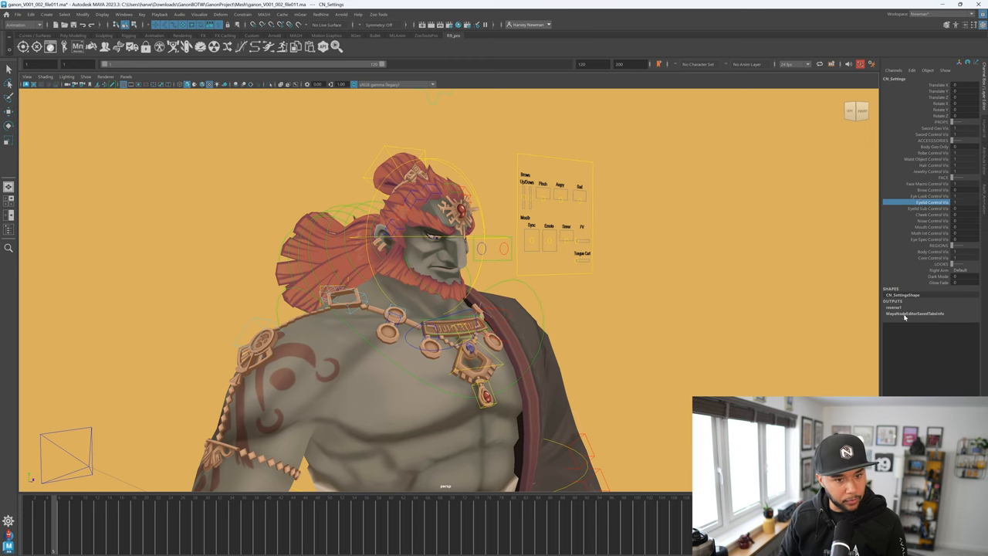
left_click(923, 208)
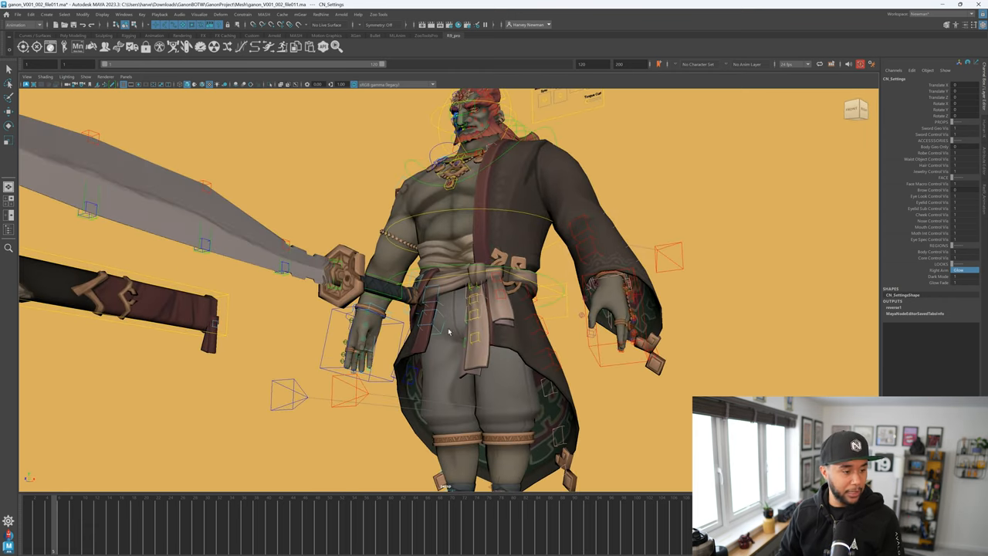
Select the hip/pelvis control curve around the character's waist for rotation testing
left_click(431, 337)
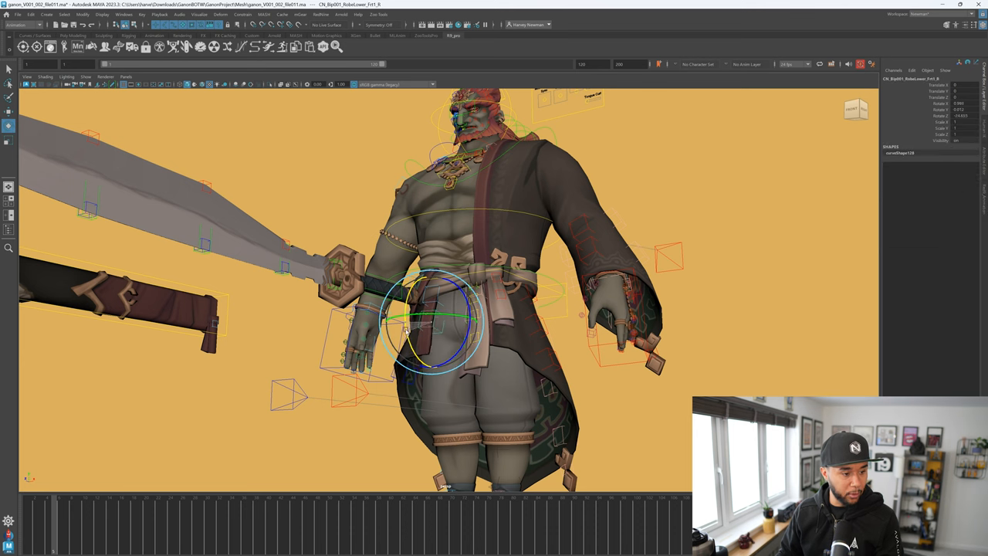